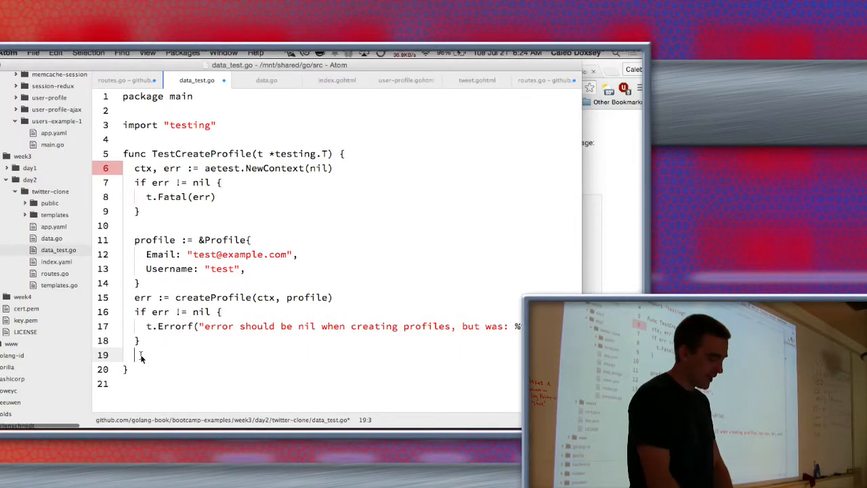
Step: Build key := datastore.NewKey(ctx, ..., profile.Email, 0, nil) for the saved profile
text(key :=)
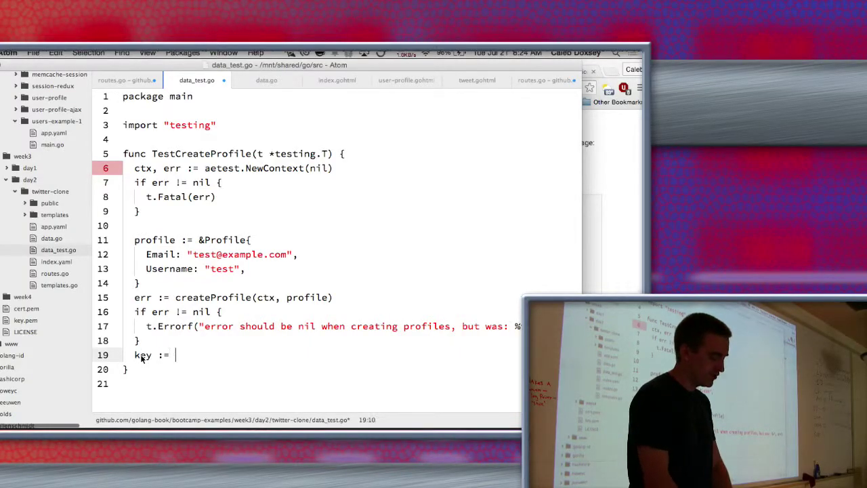
text(datast)
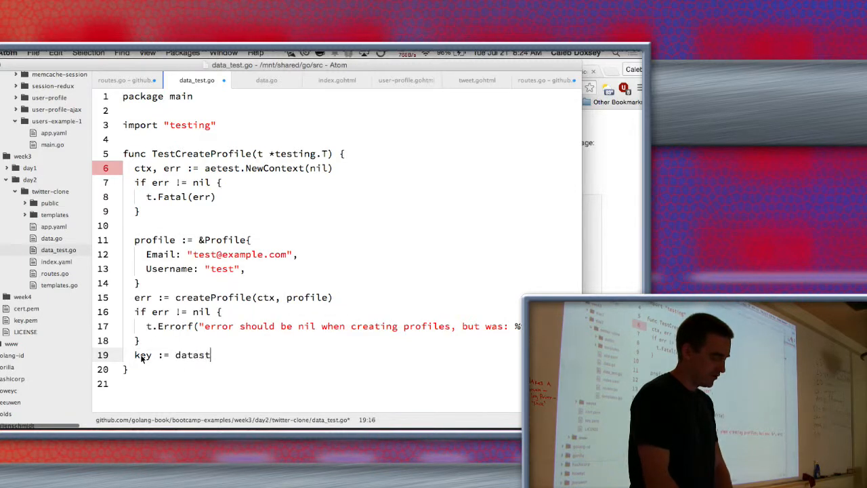
text(ore.NewI)
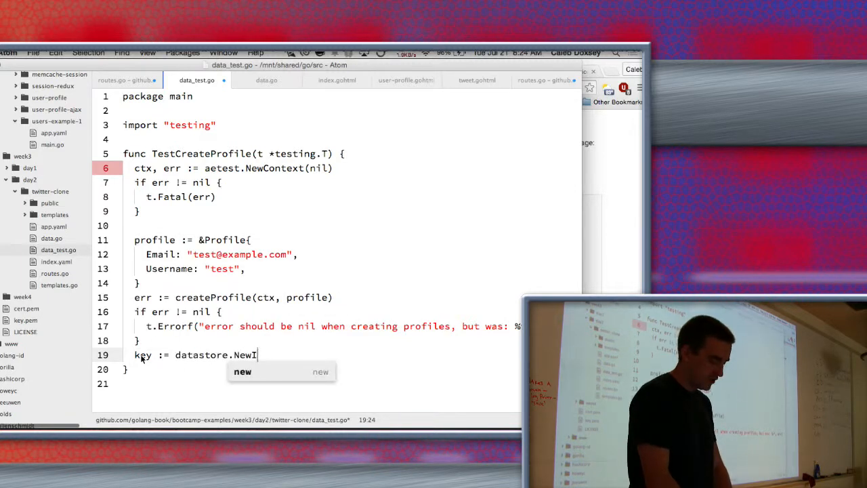
text(Key)
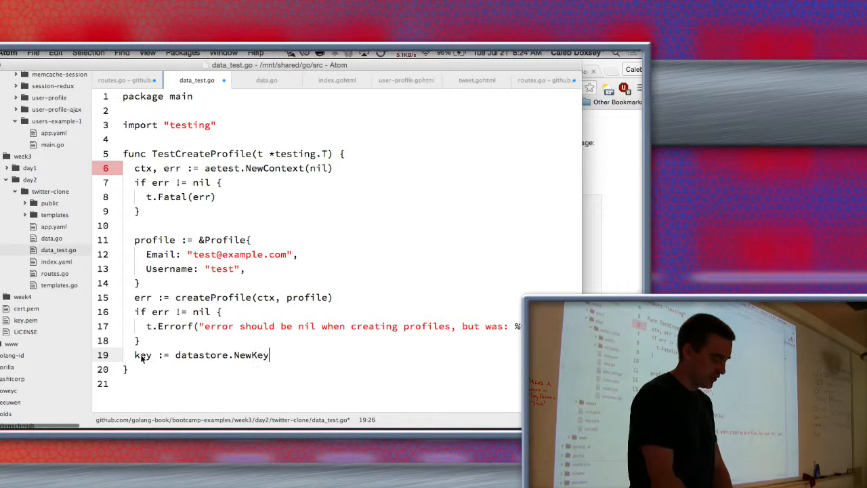
text((ctx, ""))
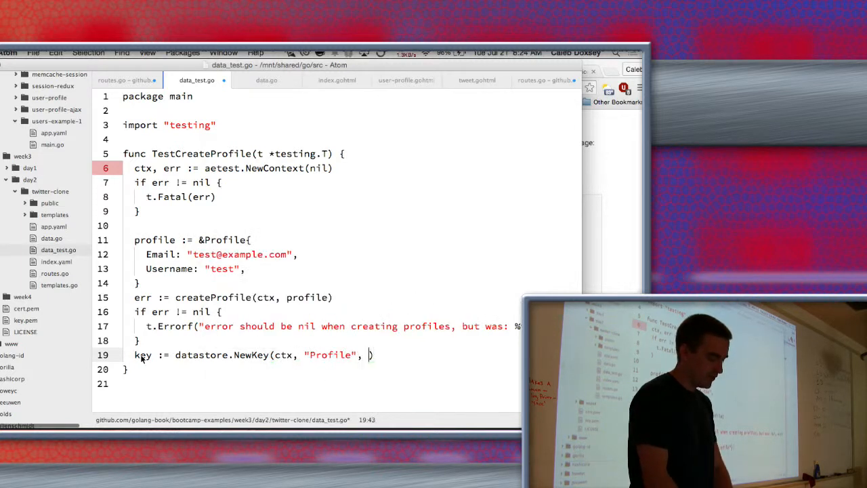
text(profil)
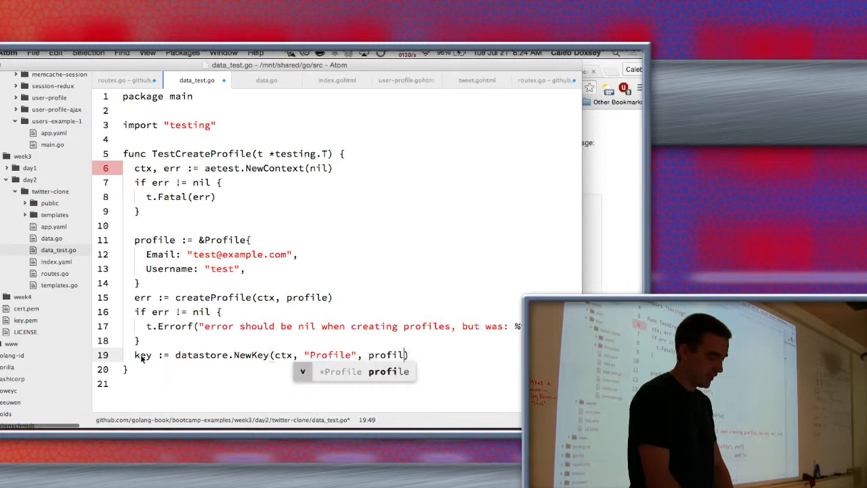
text(.Email, 0, nil)
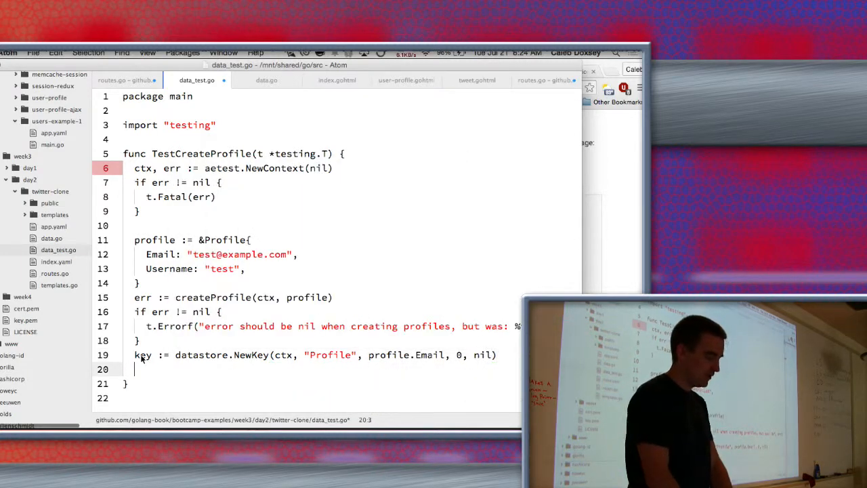
Step: Declare profile2 Profile and fetch it with err = datastore.Get(ctx, key, &profile2), reporting a getting error
text(datastore.Get())
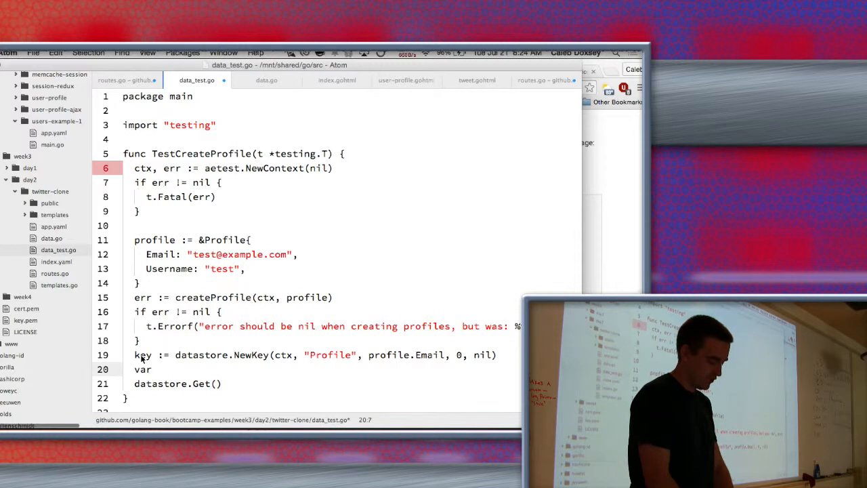
text(profile2 Profile)
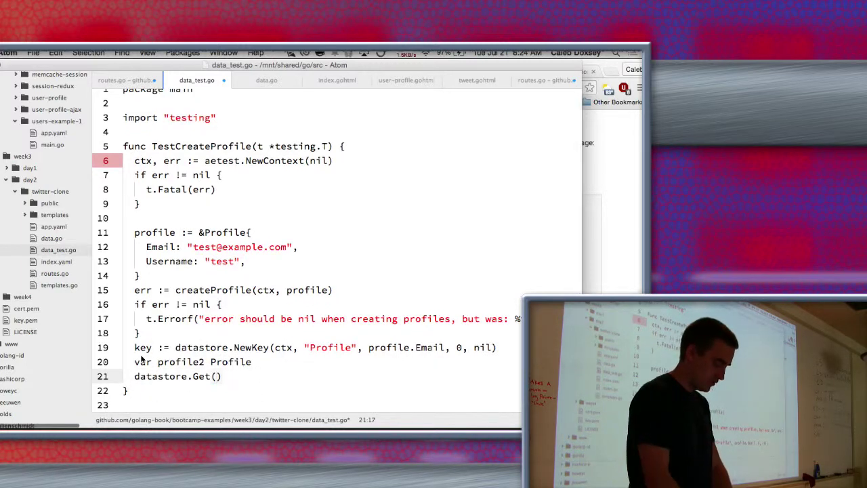
text(ctx, key,)
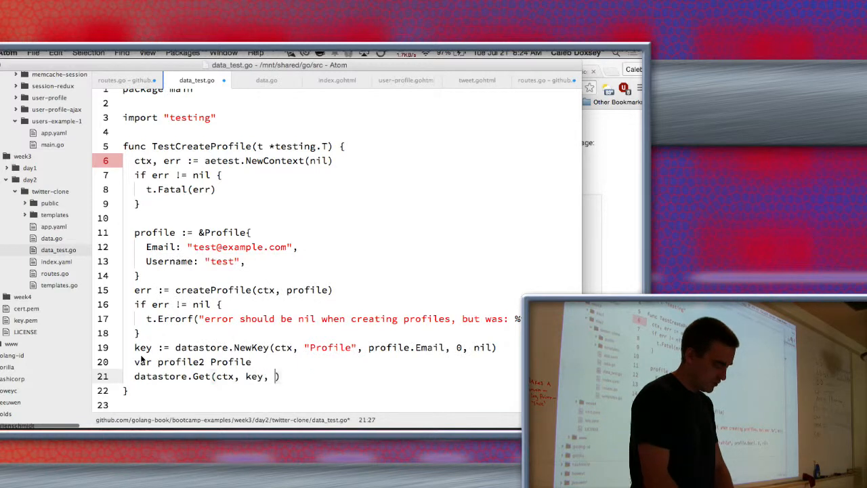
text(&profile2))
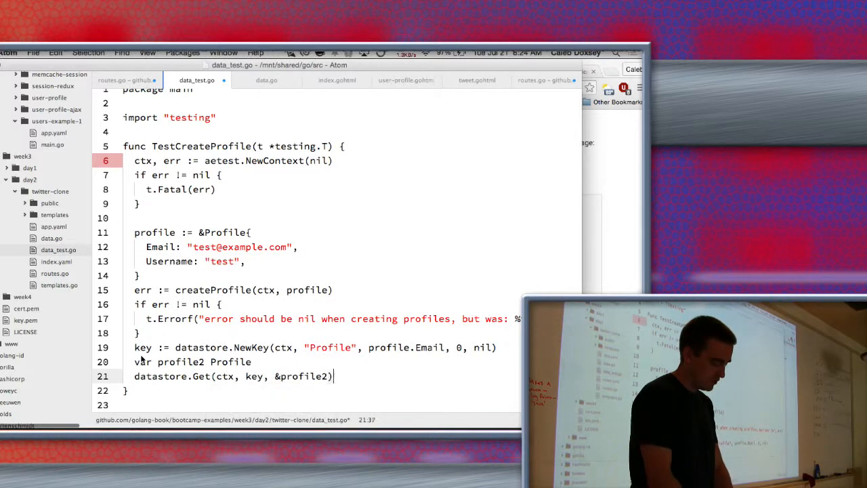
text(err =)
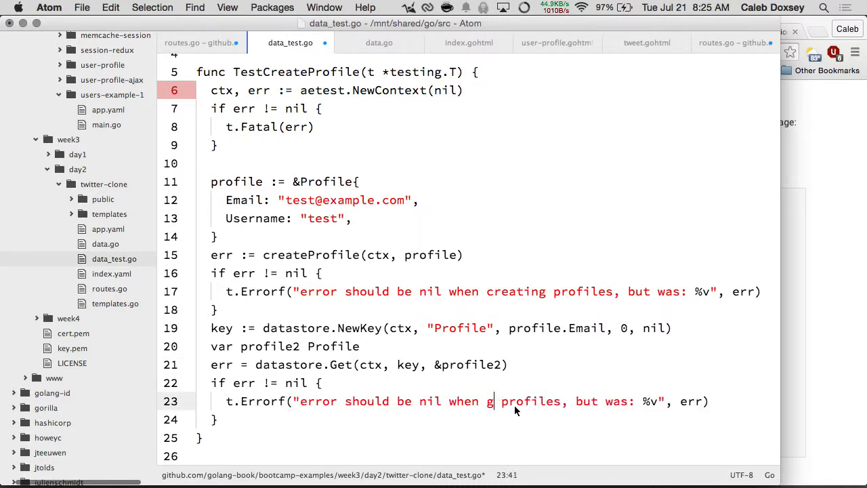
text(etting)
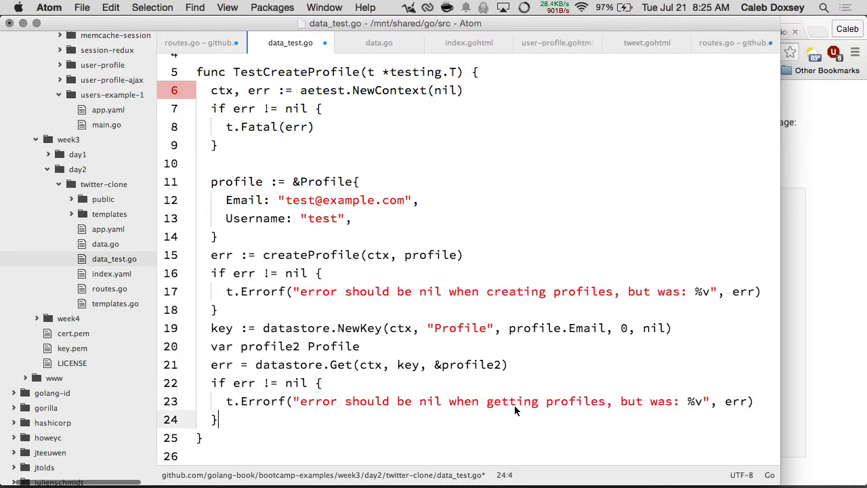
Step: Add t.Errorf checks when profile.Email or profile.Username differ from profile2's values
text(if)
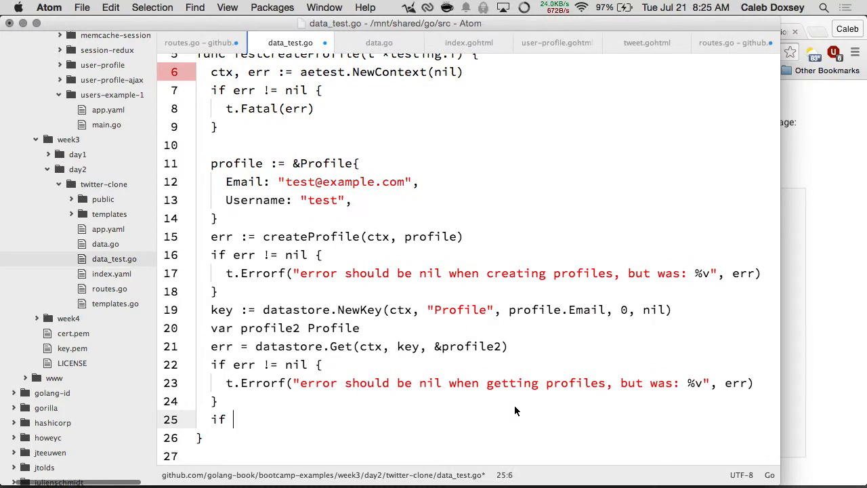
text(profile.Em)
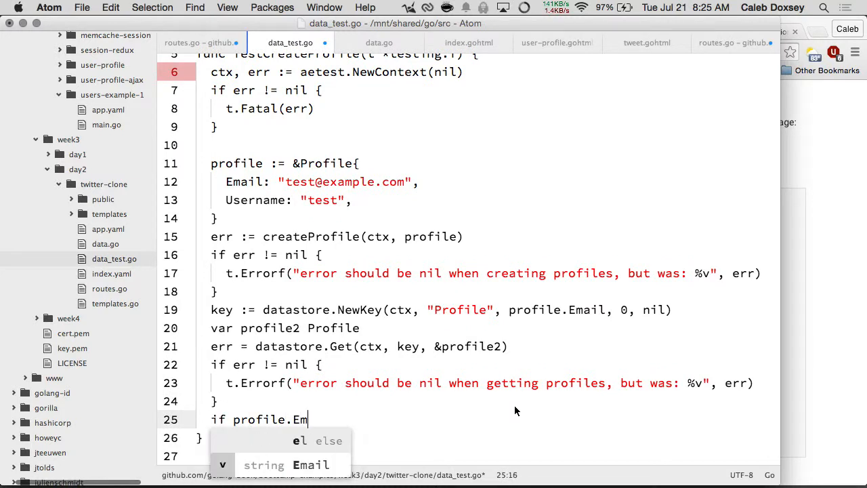
text(ail != profile2.)
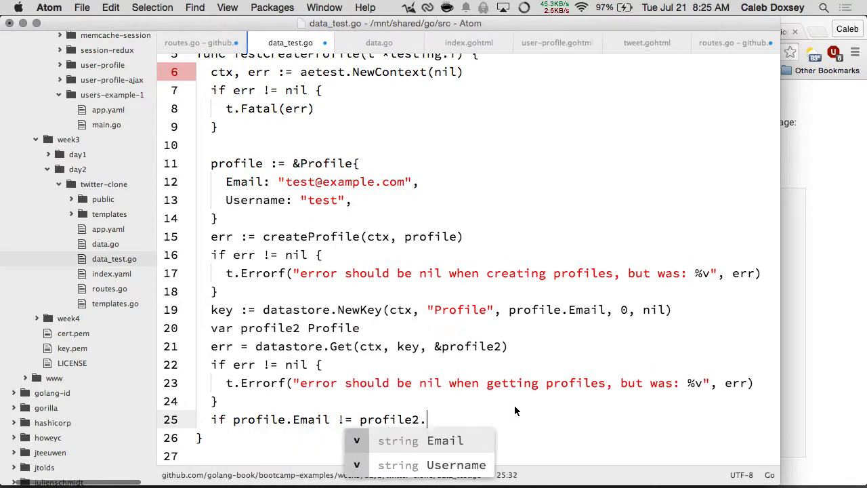
text(.Email {)
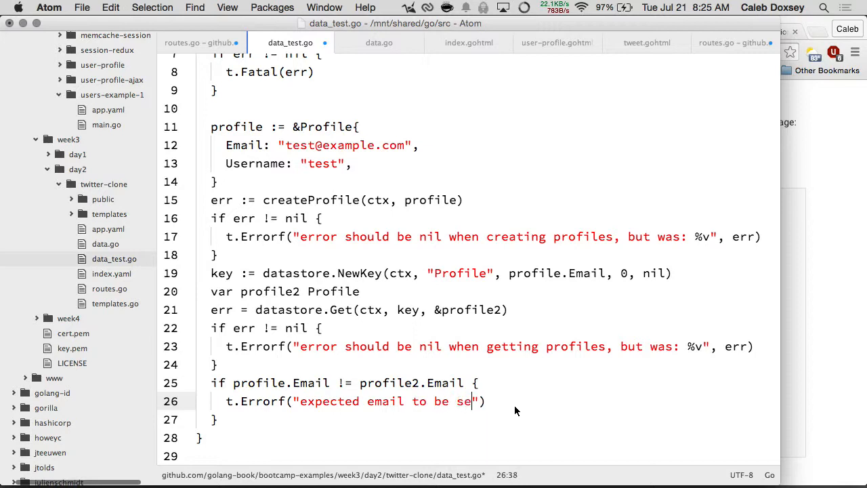
text(t to %)
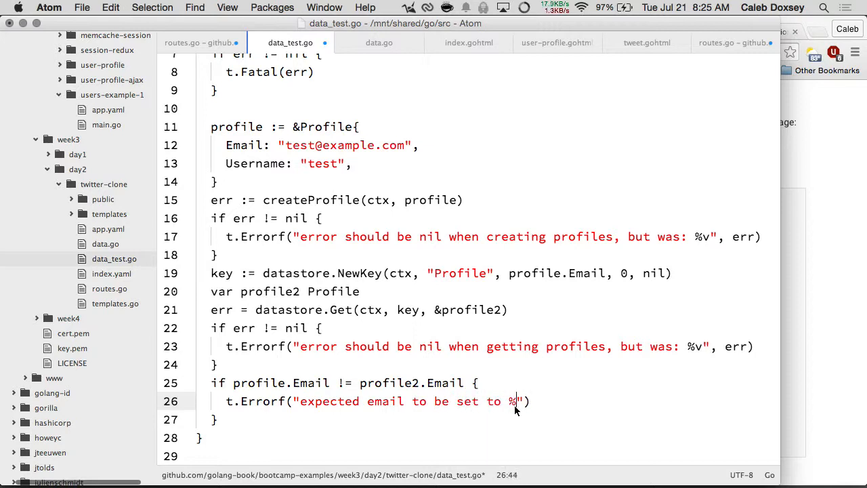
text(, but was %v)
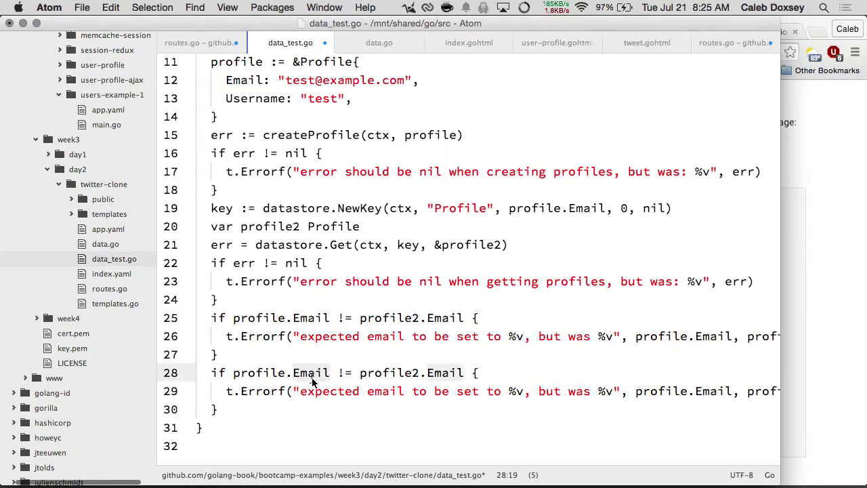
text(Username)
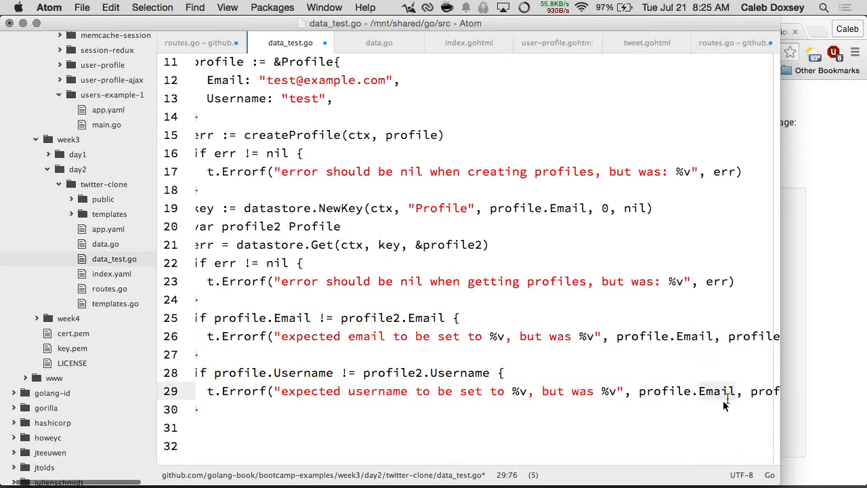
scroll(left, 3)
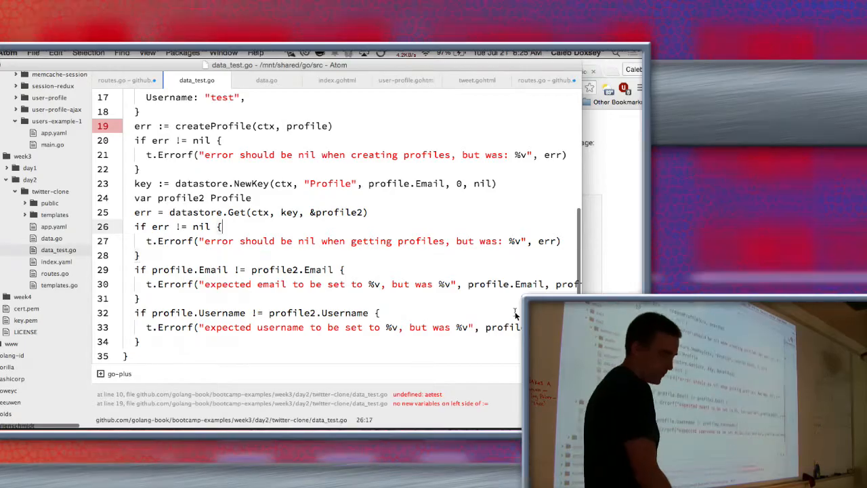
Step: Change the second import to "appengine/aetest" and save data_test.go
scroll(up, 3)
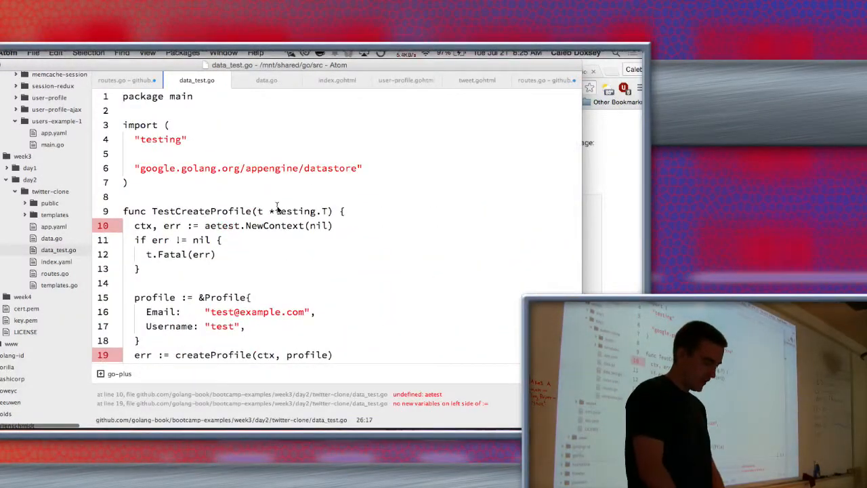
click(141, 168)
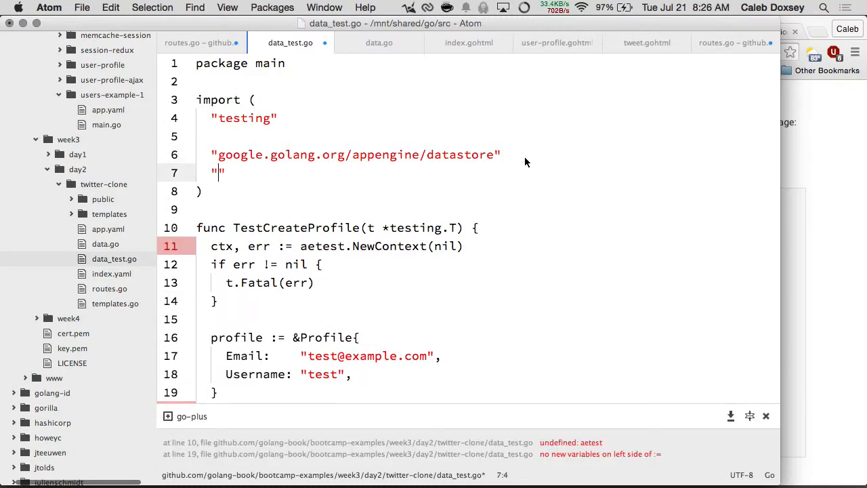
text(appengine/aete)
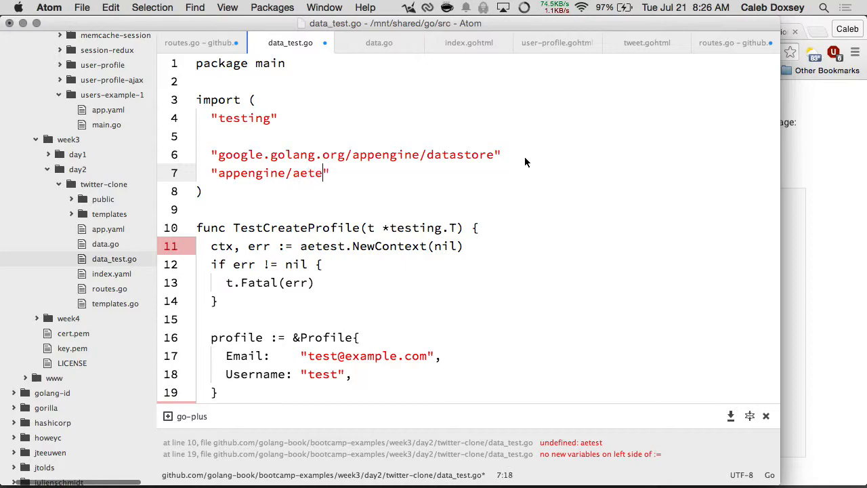
text(st)
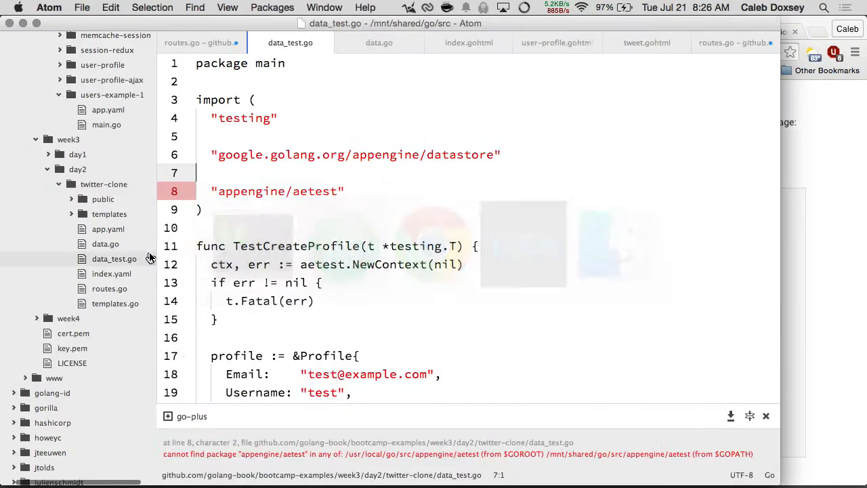
scroll(down, 3)
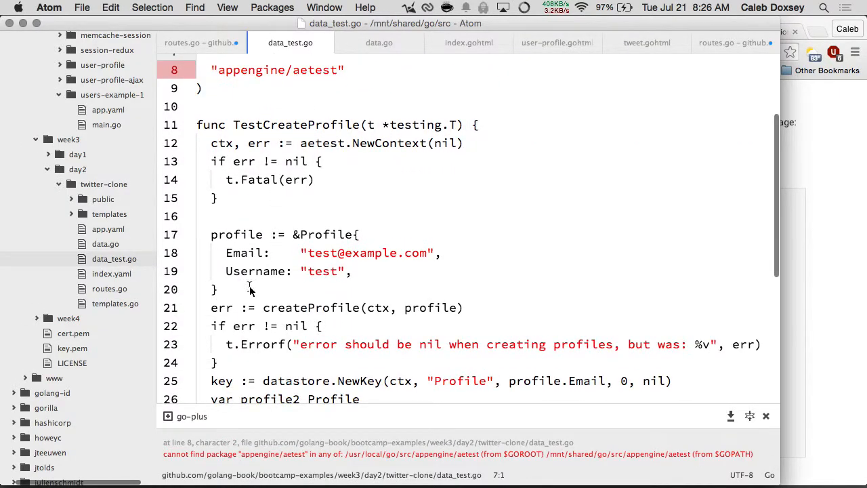
click(244, 307)
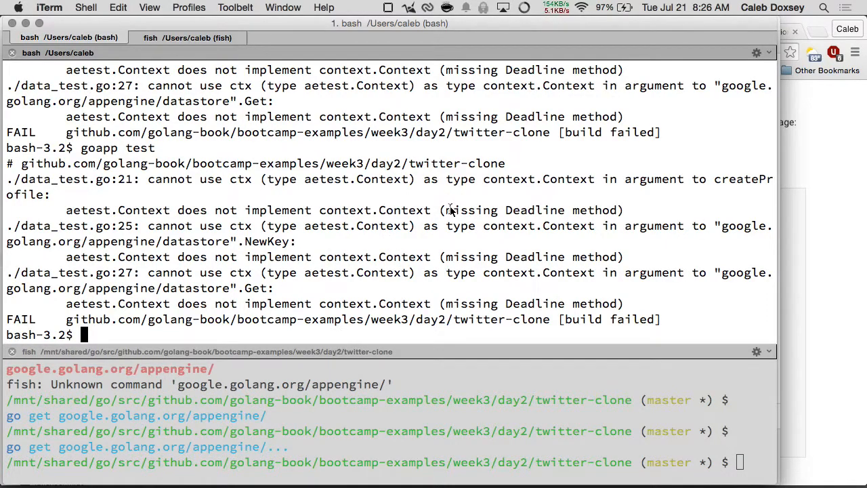
mouse_move(444, 206)
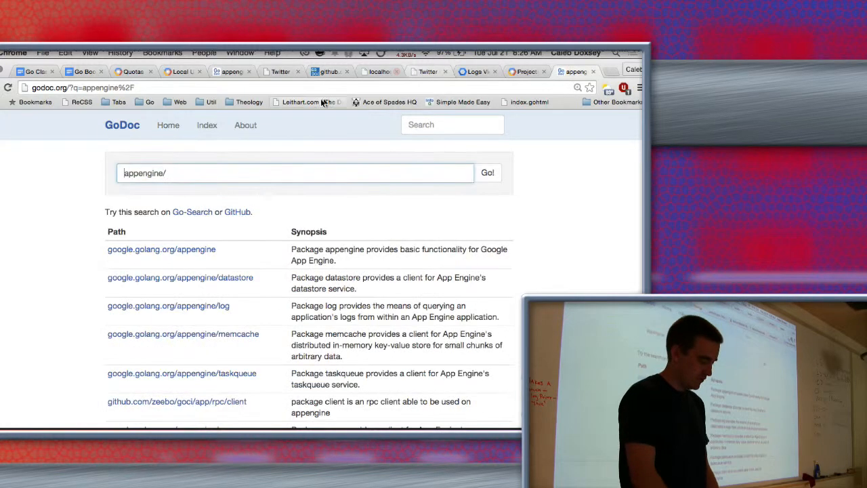
Step: Go to the google.golang.org/appengine GoDoc page and browse its Directories table
scroll(down, 3)
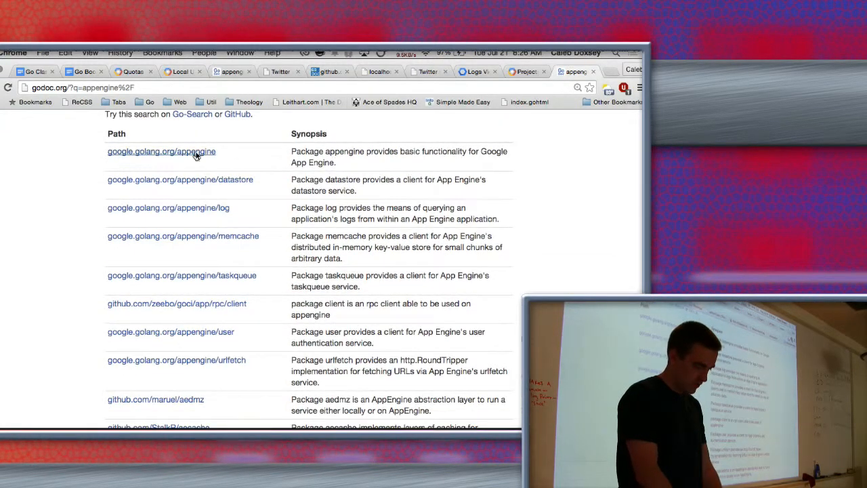
click(160, 152)
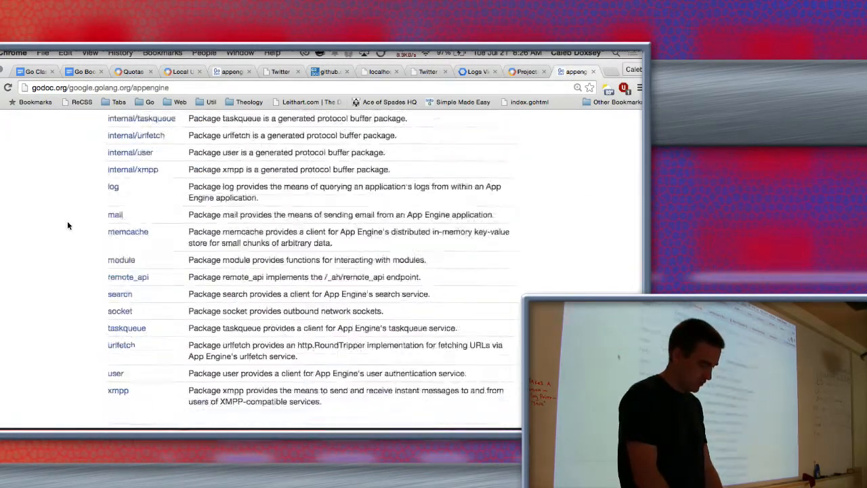
scroll(up, 3)
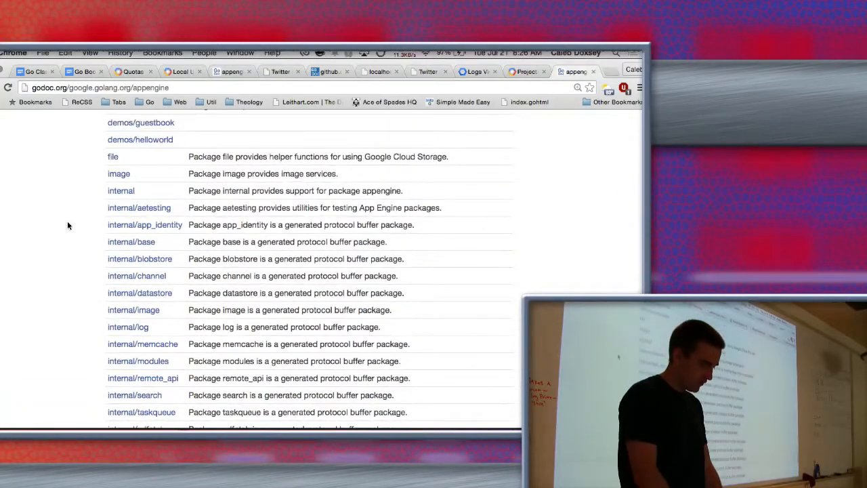
scroll(up, 3)
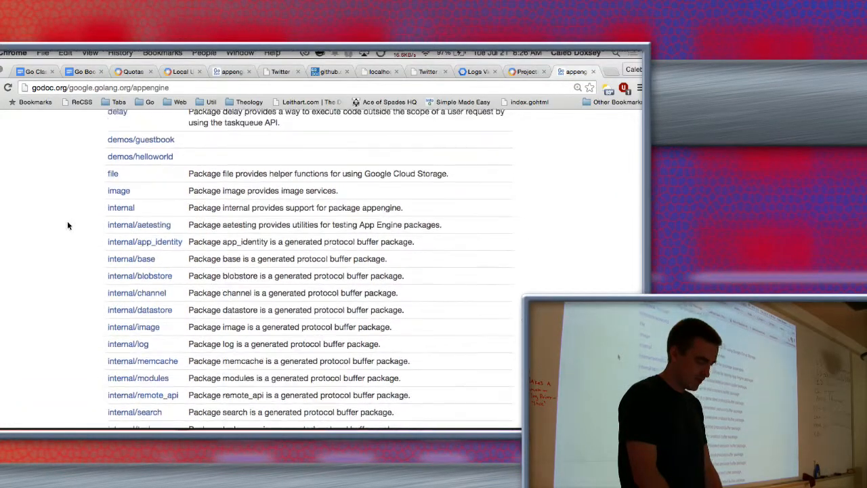
scroll(up, 3)
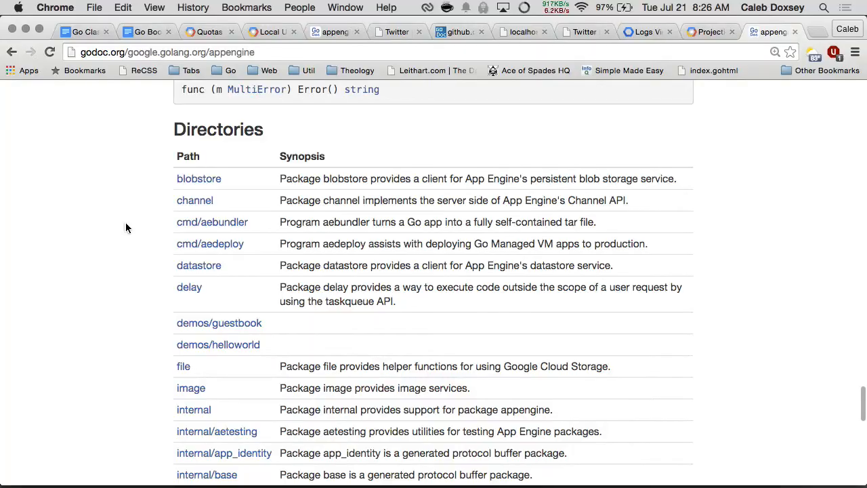
scroll(down, 3)
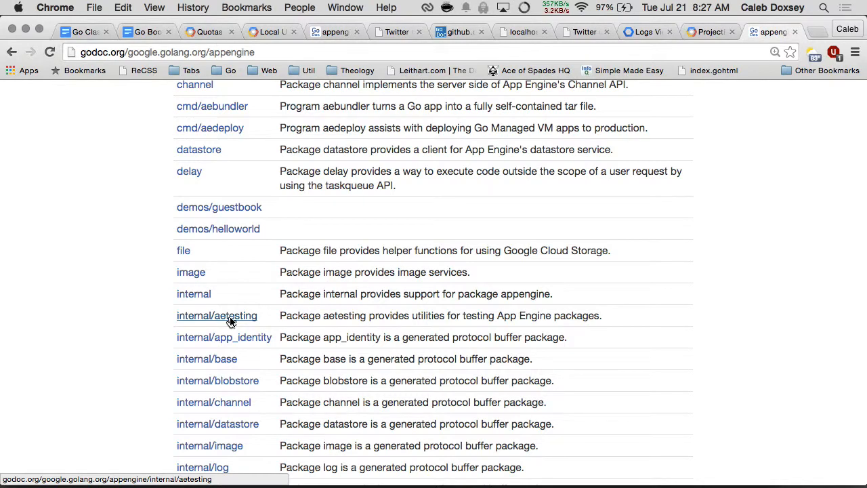
scroll(down, 3)
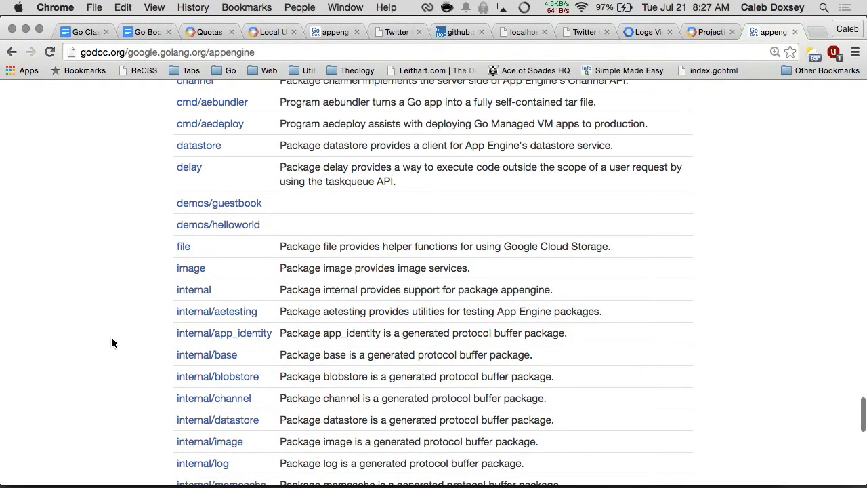
scroll(down, 3)
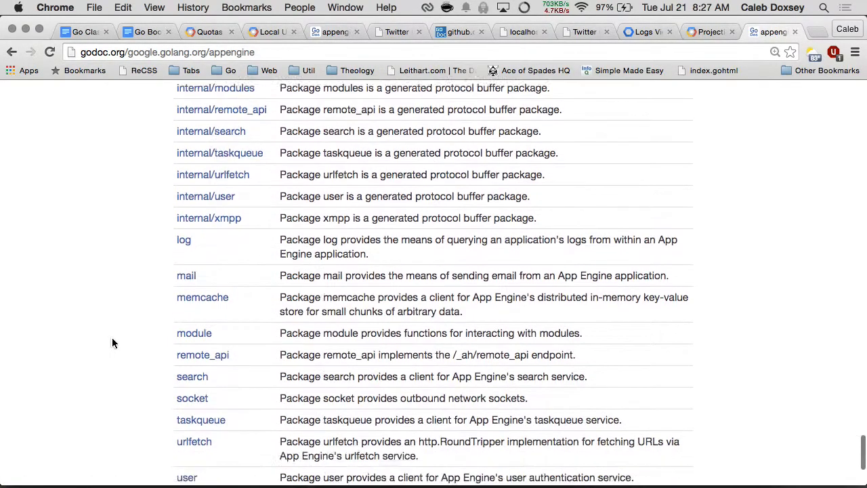
scroll(down, 3)
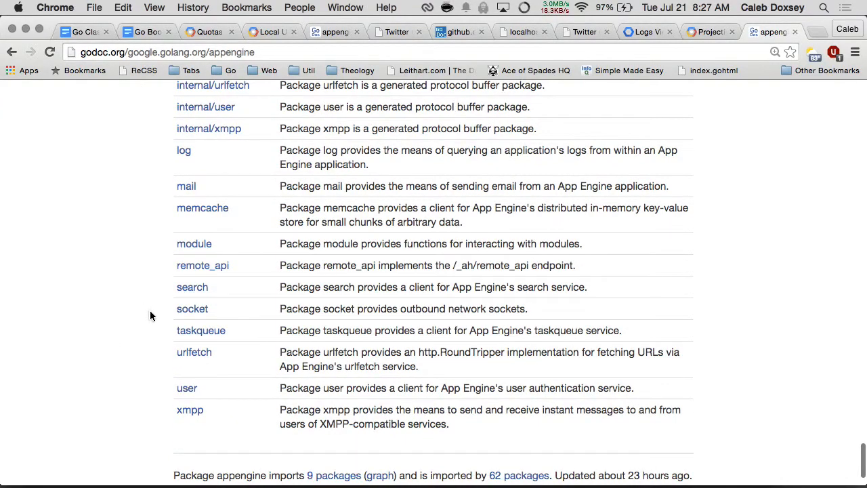
scroll(up, 3)
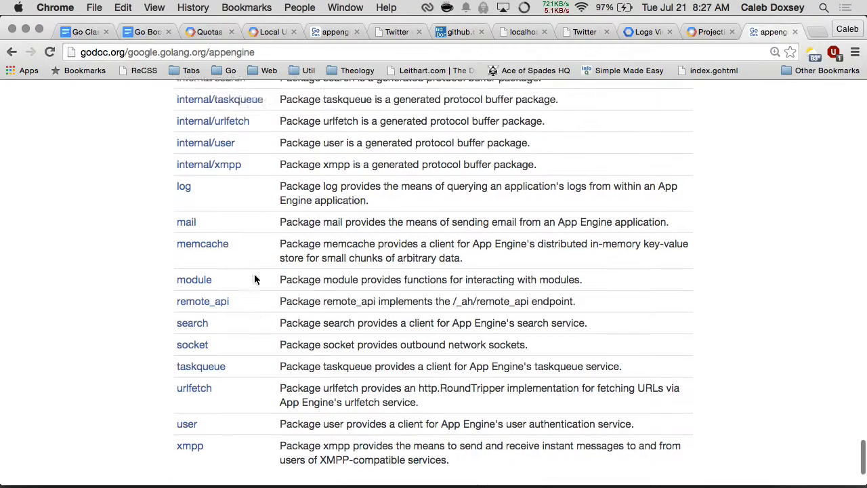
scroll(up, 3)
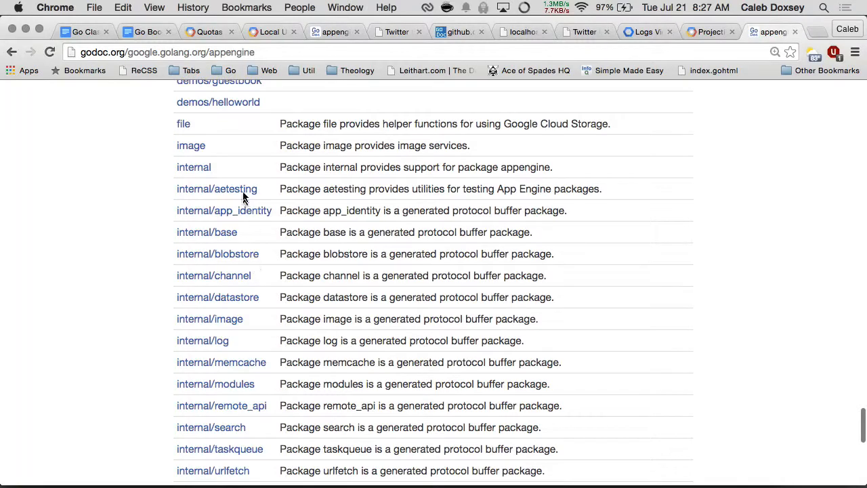
Step: Review the internal/aetesting package page, then return to the appengine subpackage list
click(216, 188)
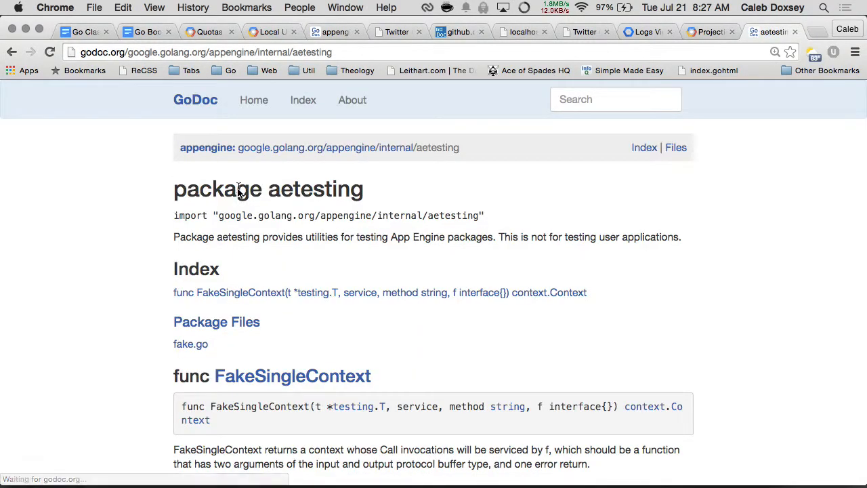
scroll(down, 3)
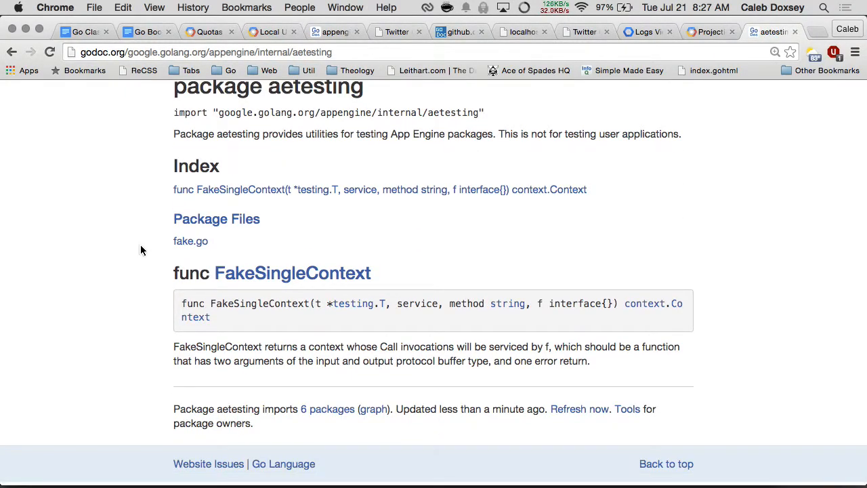
scroll(up, 3)
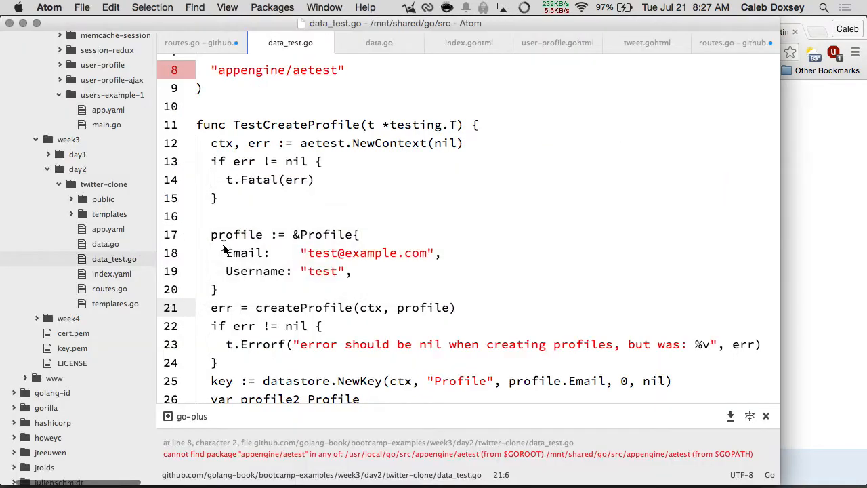
scroll(up, 3)
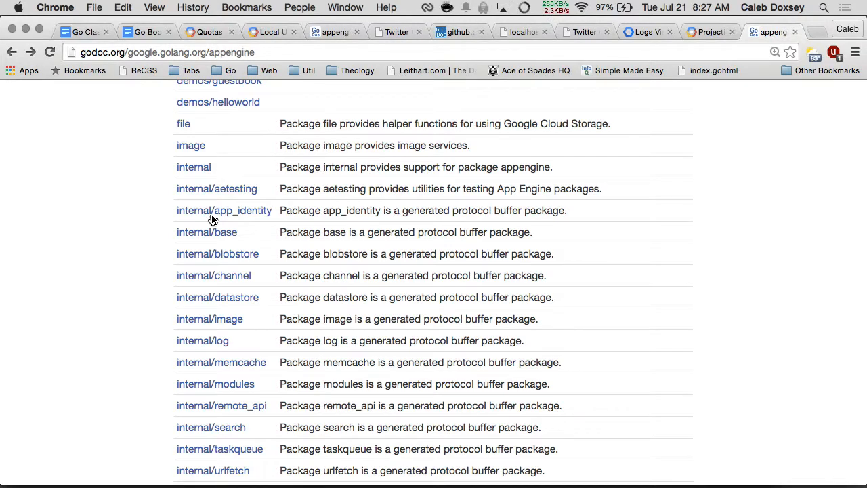
scroll(up, 3)
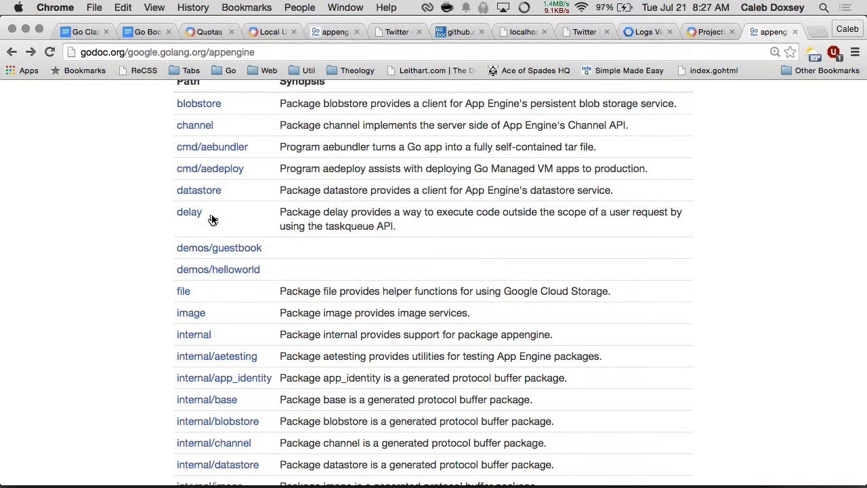
scroll(down, 3)
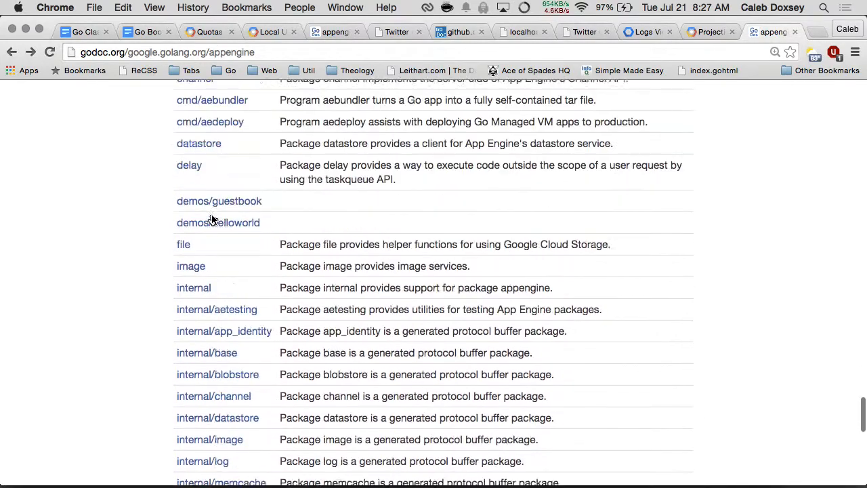
scroll(down, 3)
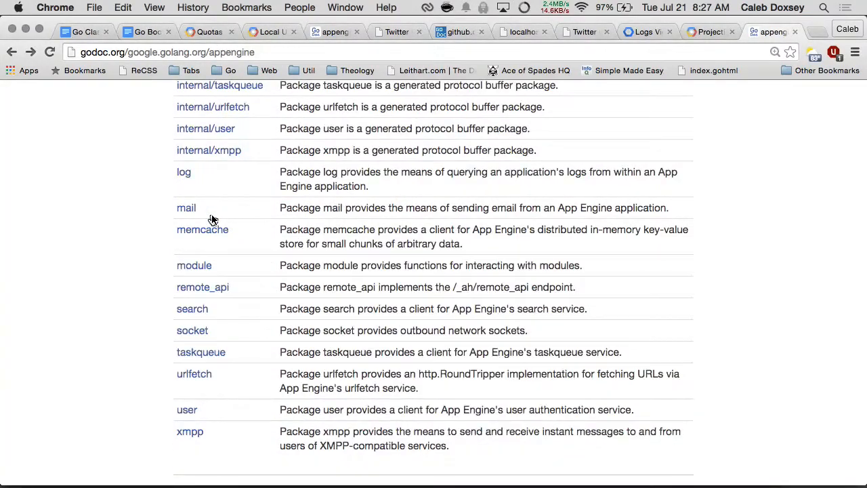